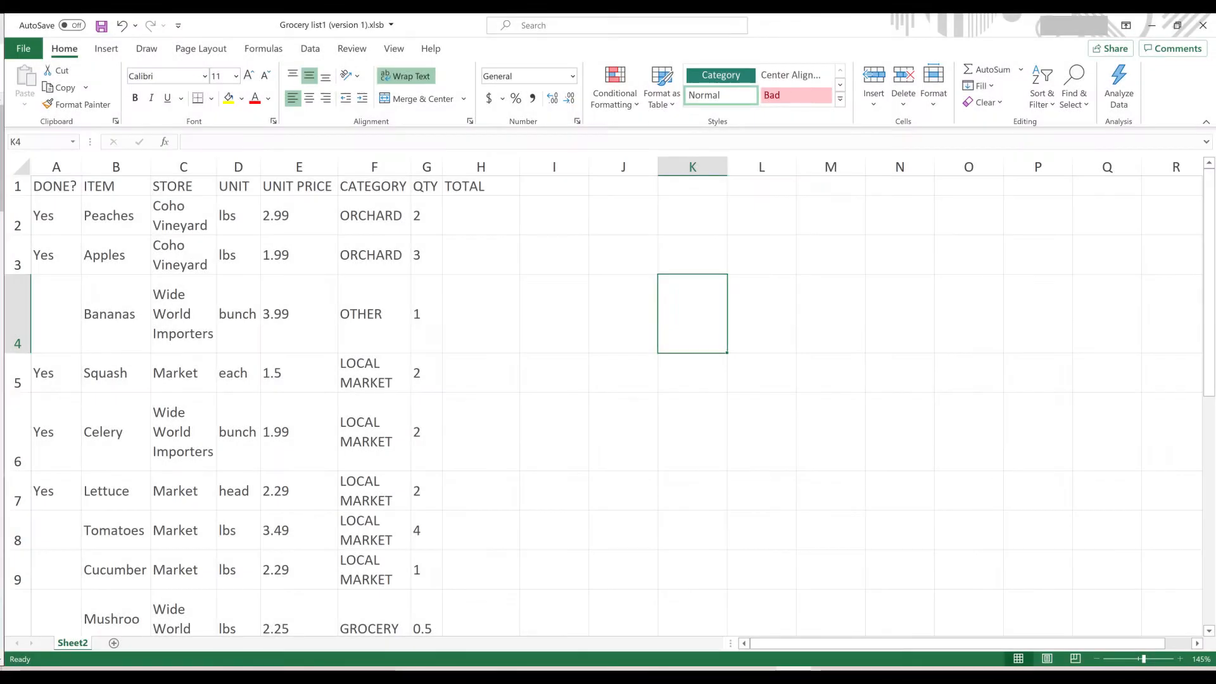
Select every cell on the grocery list worksheet via the Select All corner
click(16, 166)
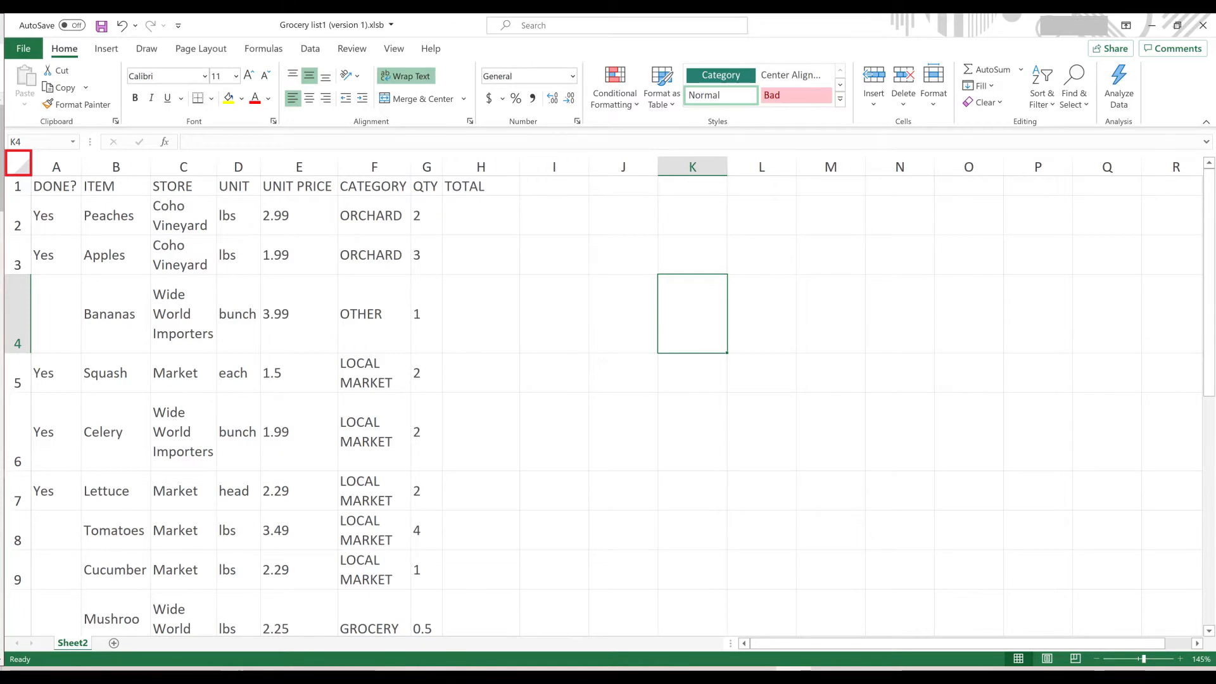
click(55, 185)
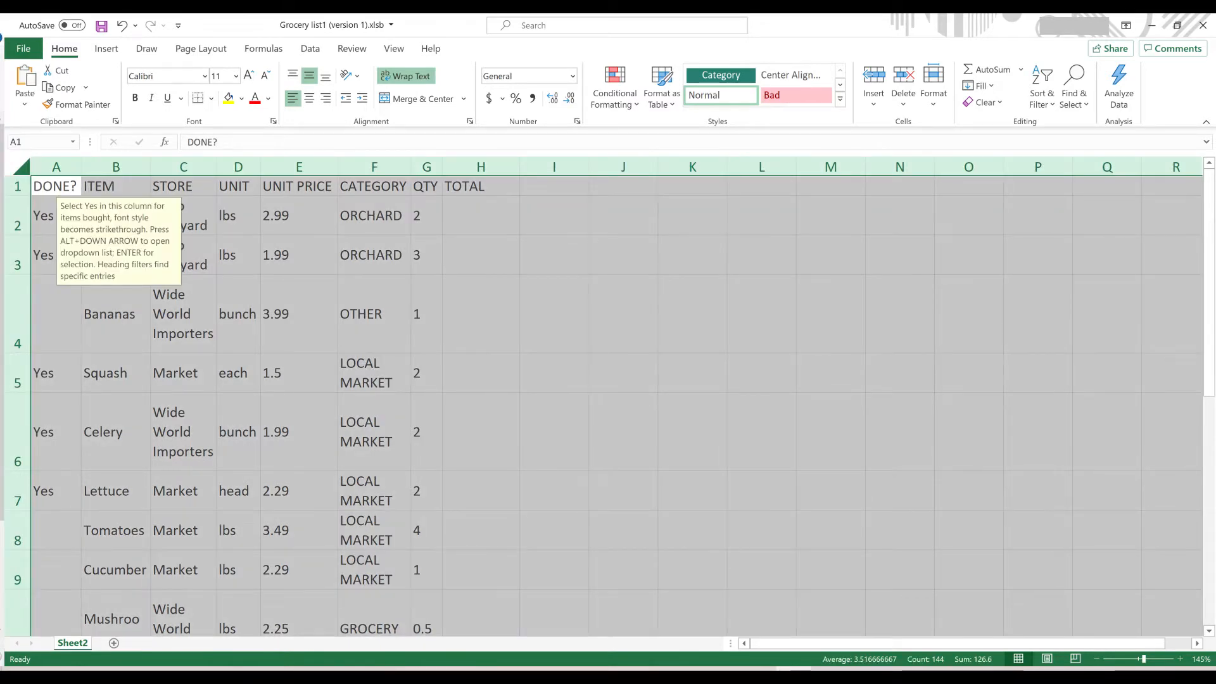
Clear the Locked setting for all cells in Format Cells Protection
right_click(371, 361)
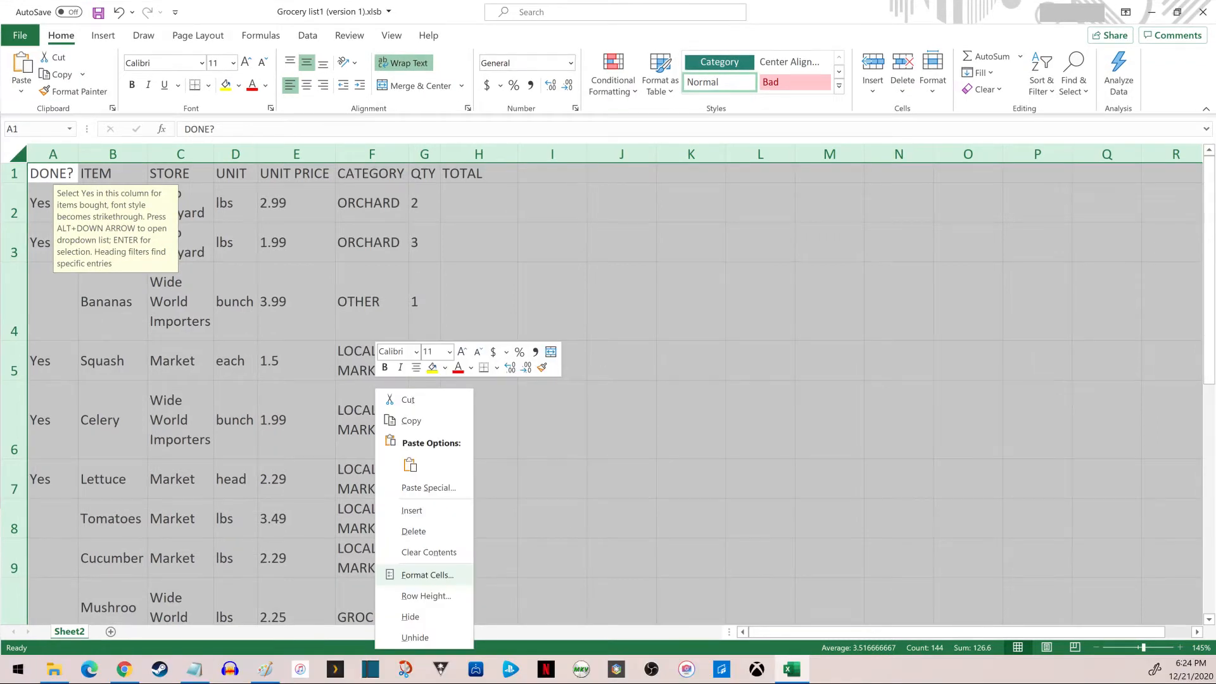
mouse_move(427, 575)
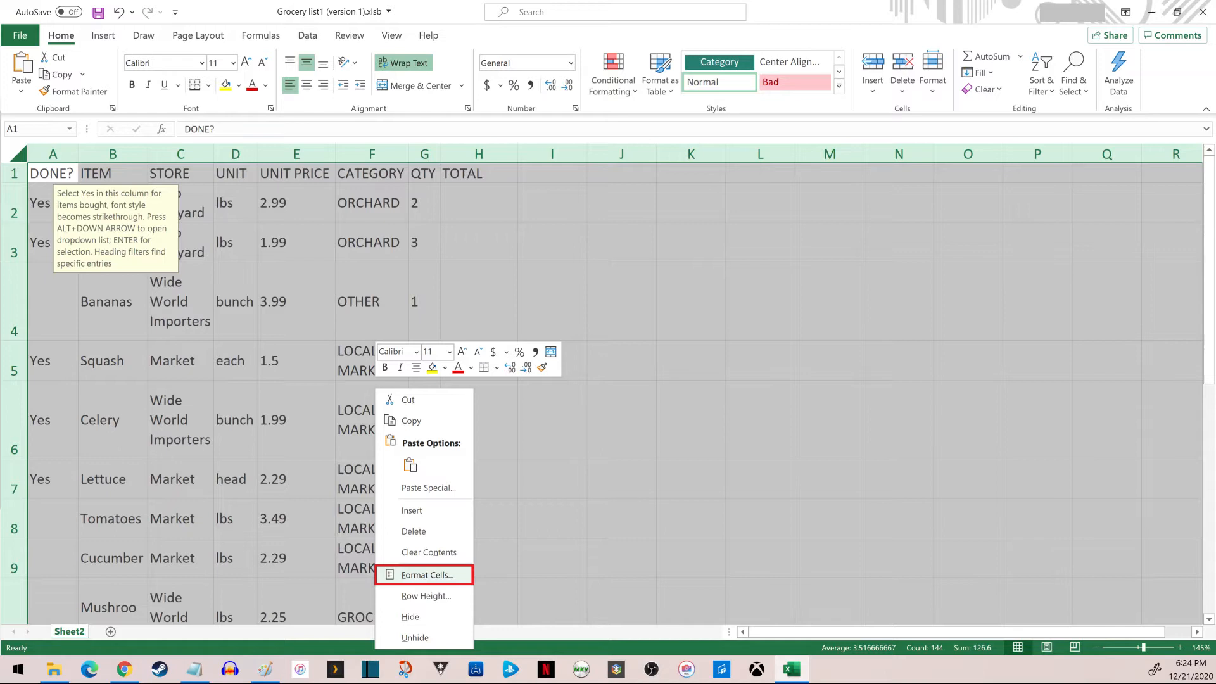
click(427, 574)
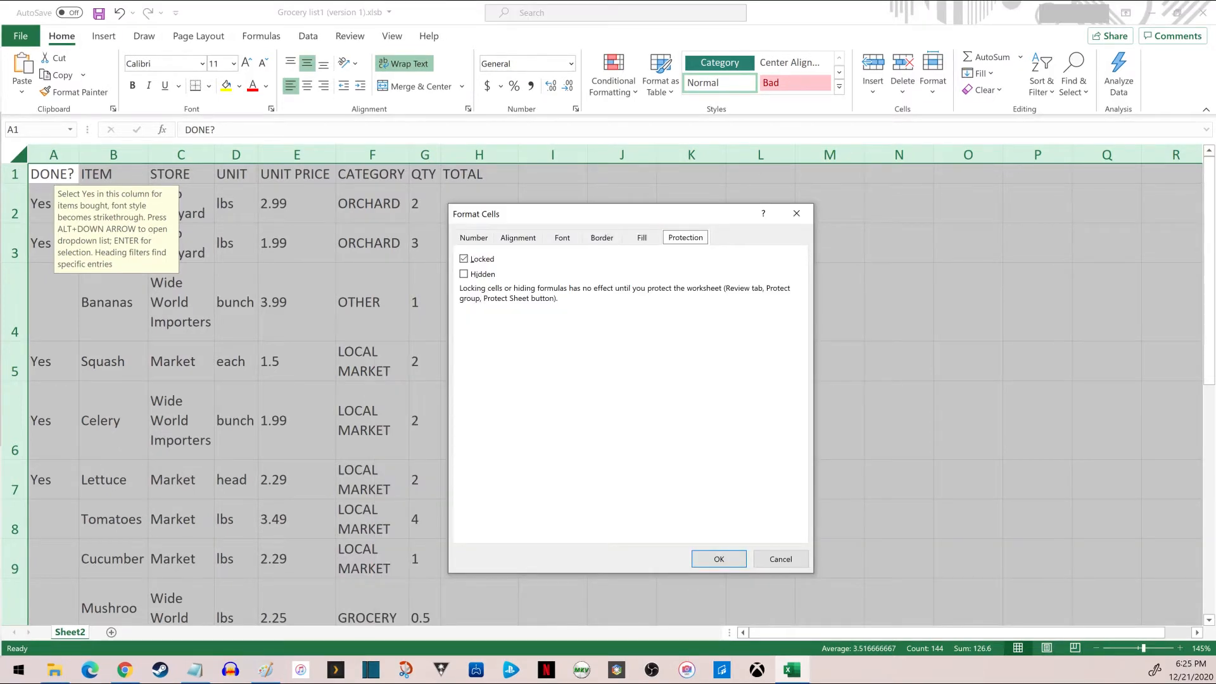
click(463, 258)
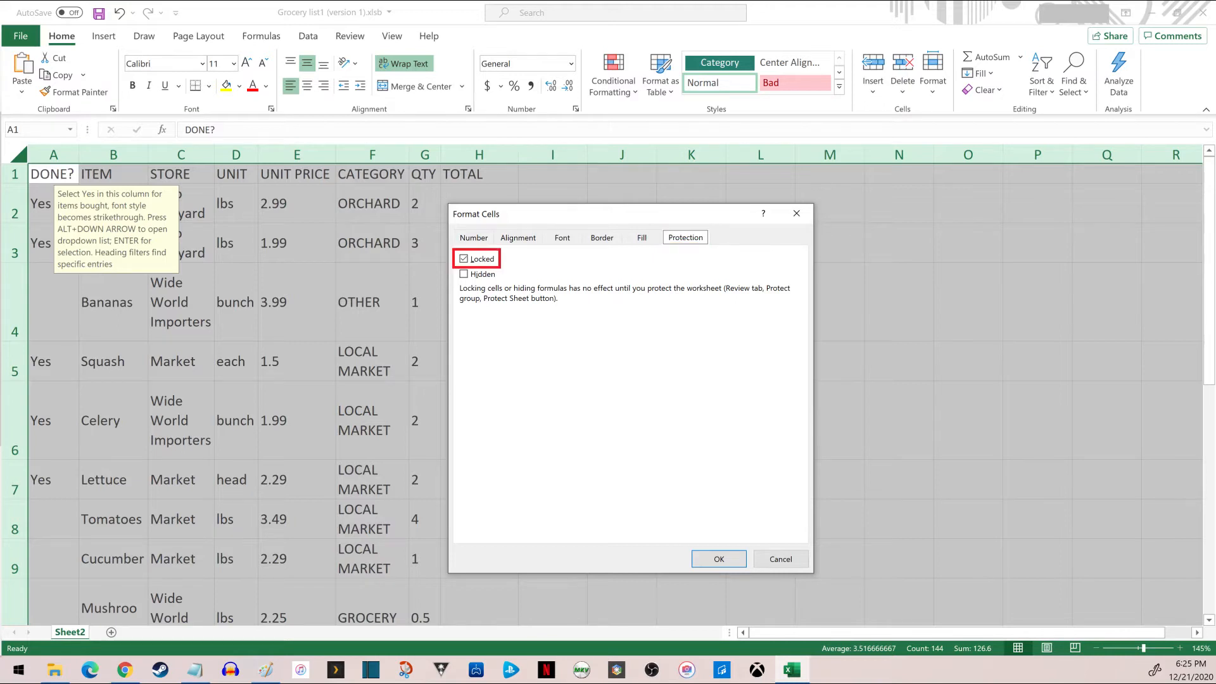
click(463, 258)
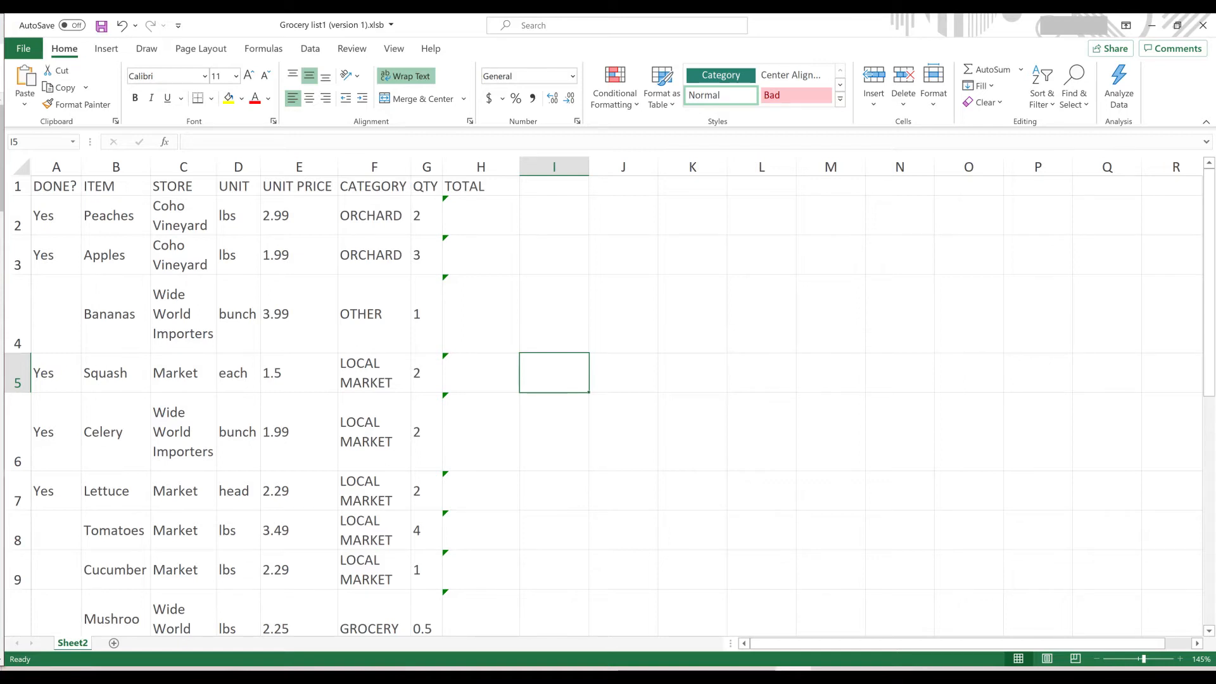
Mark the QTY cells G2:G5 as Locked in Format Cells Protection and confirm
right_click(414, 203)
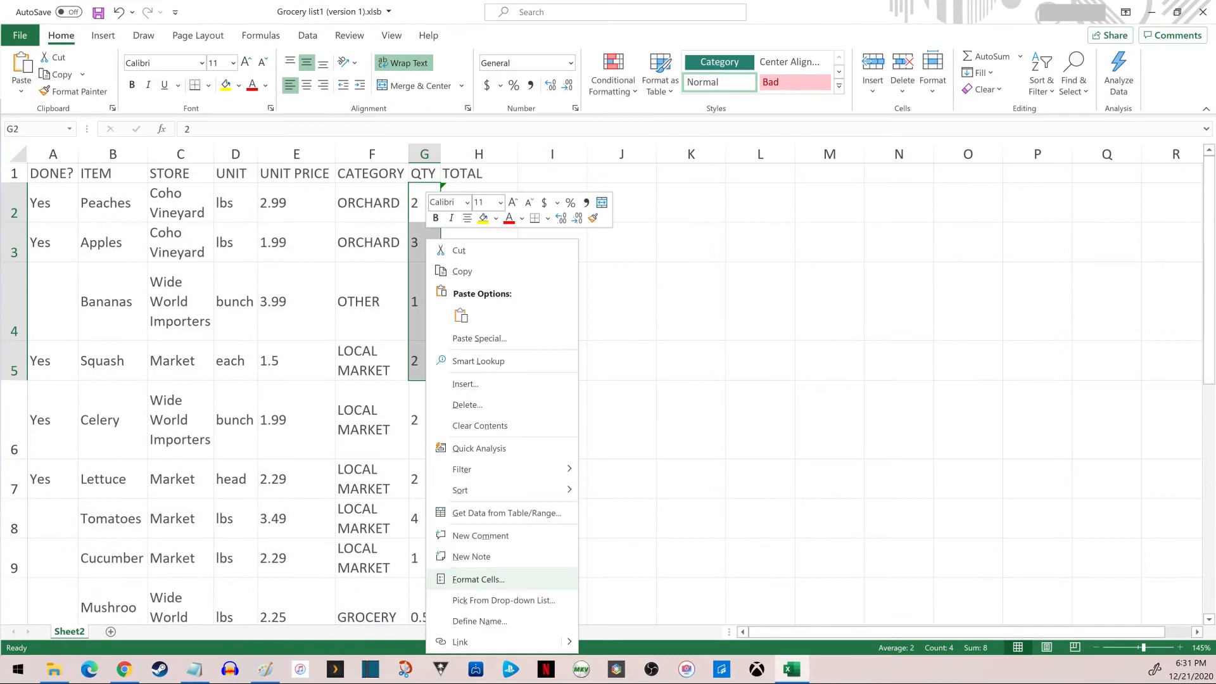
mouse_move(479, 579)
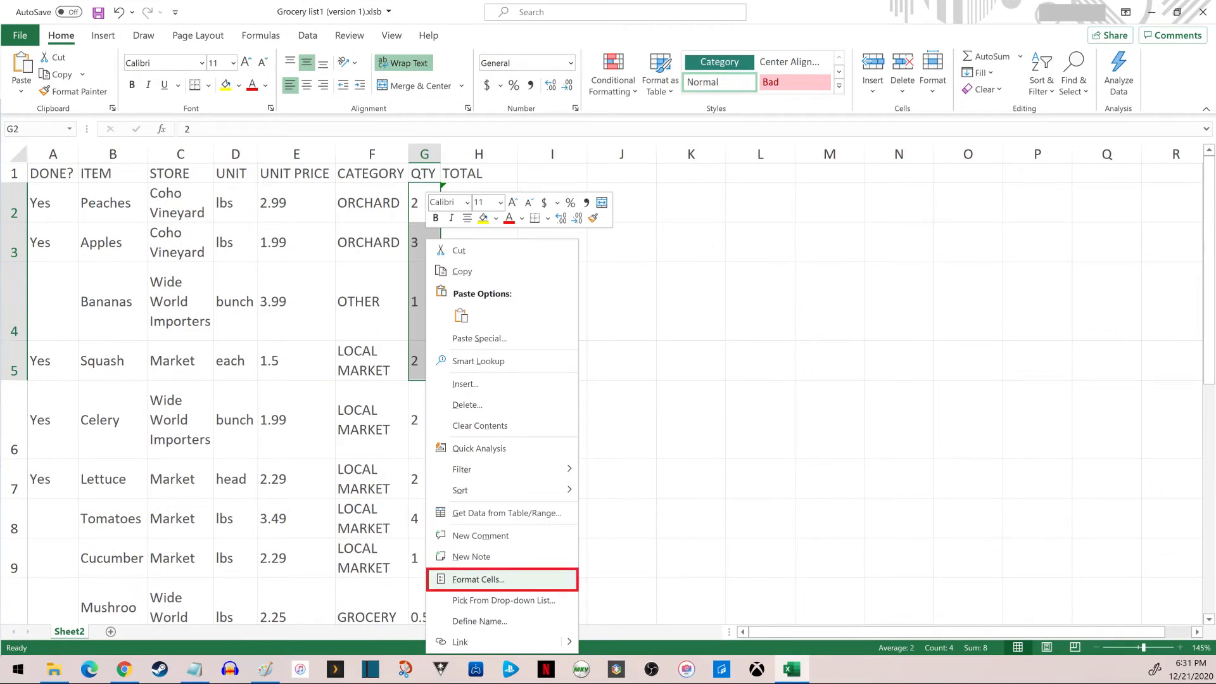
click(477, 579)
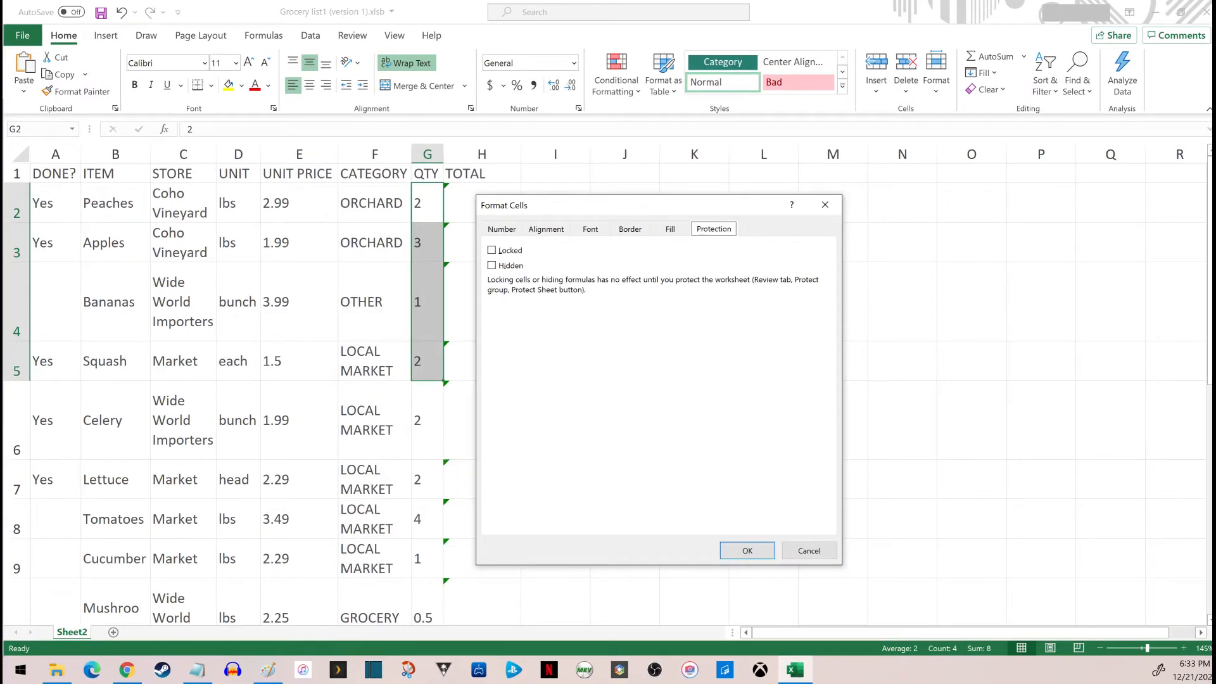
click(489, 249)
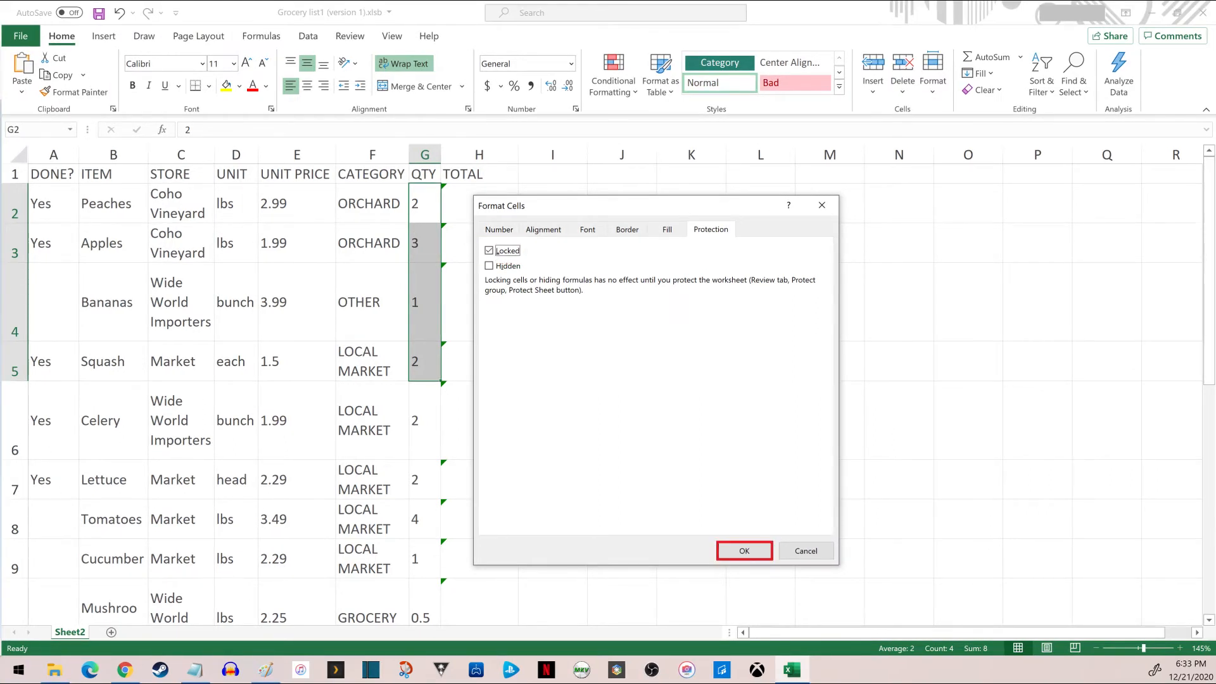
click(742, 551)
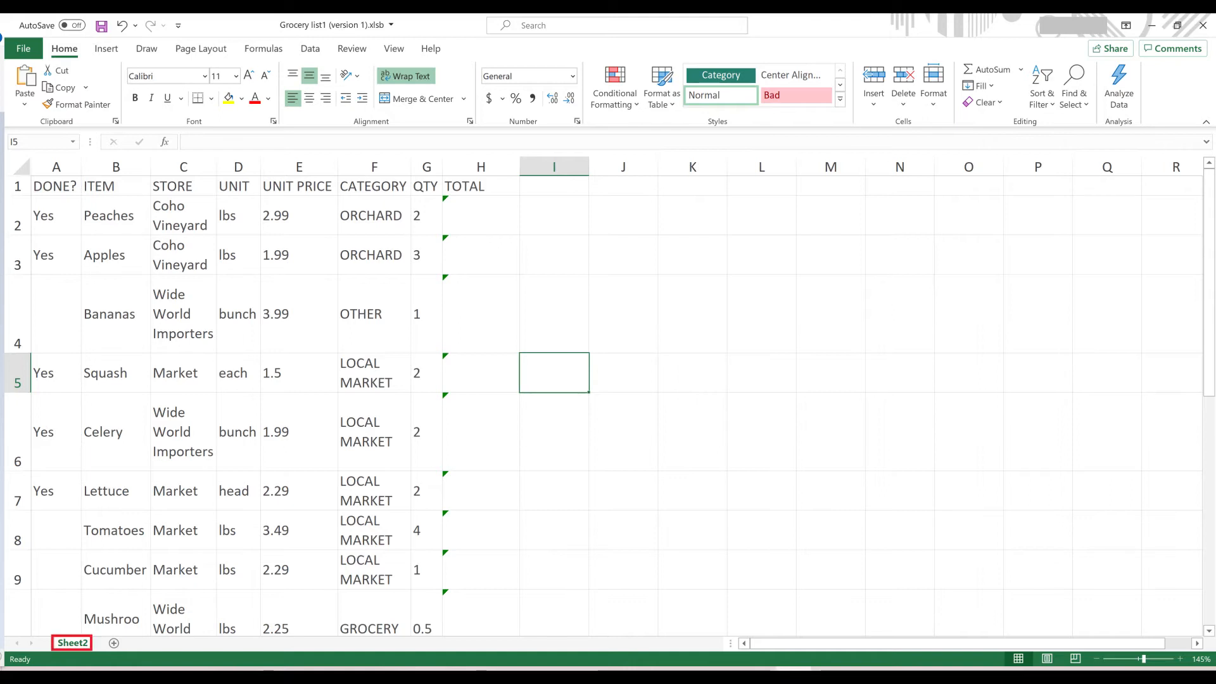
Protect Sheet2 with locked cell contents guarded and a password entered
right_click(73, 642)
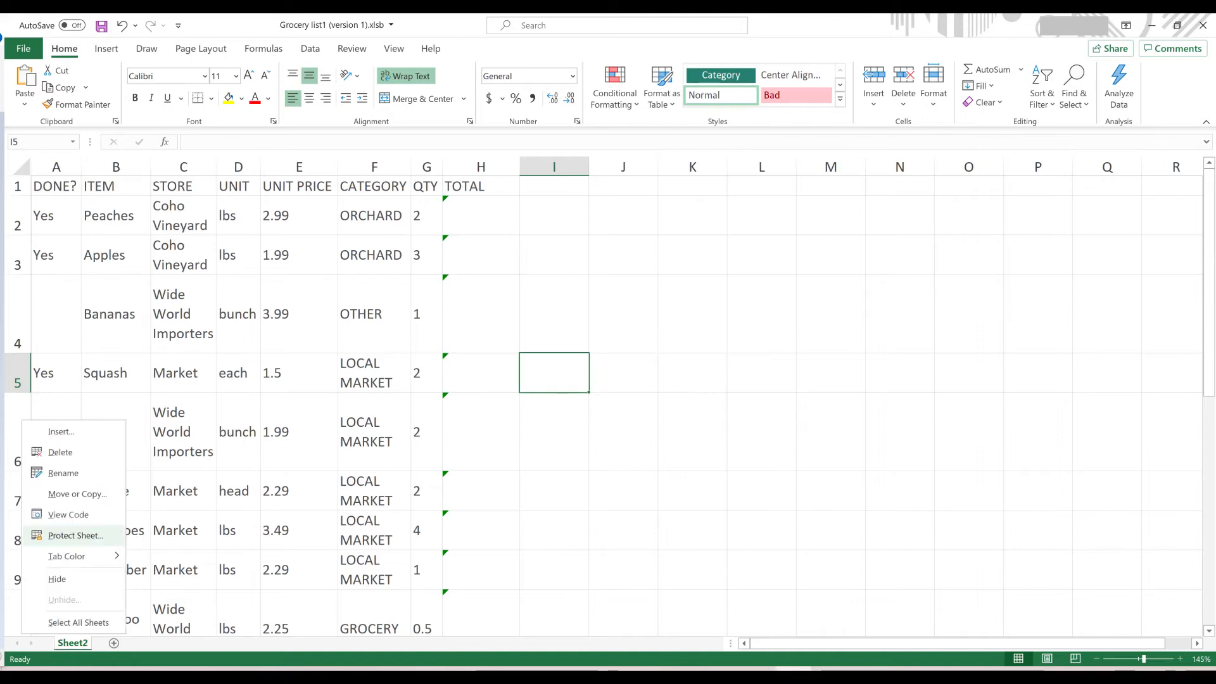
mouse_move(74, 534)
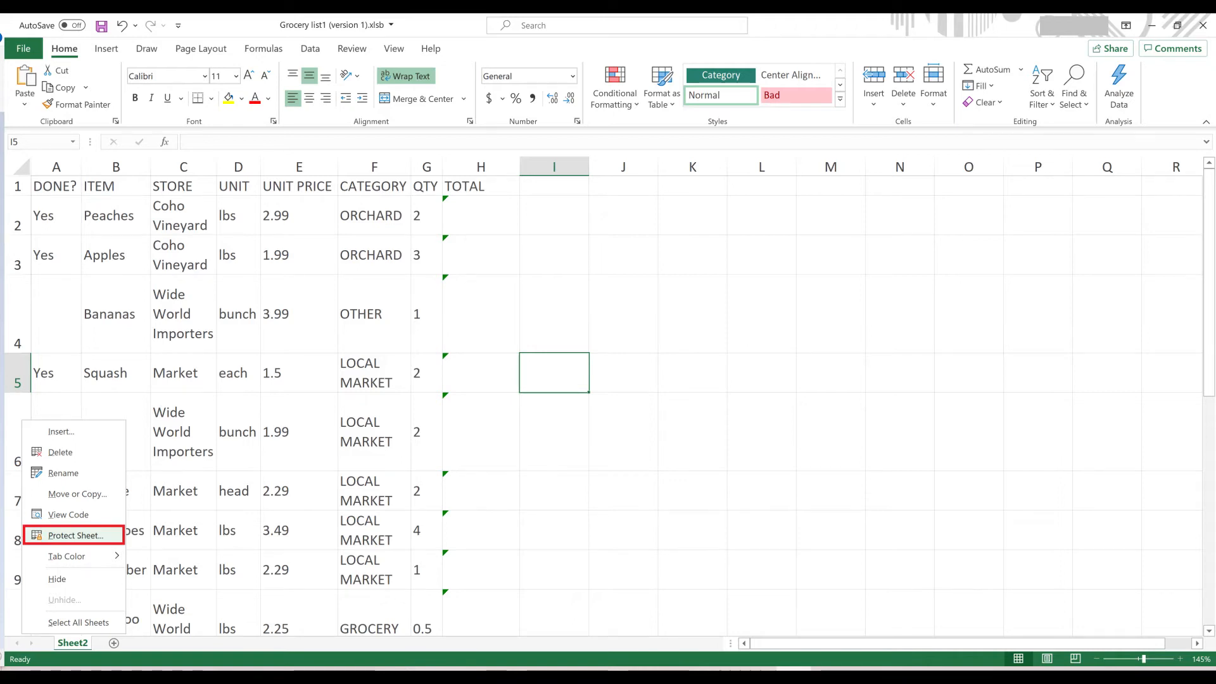
click(75, 534)
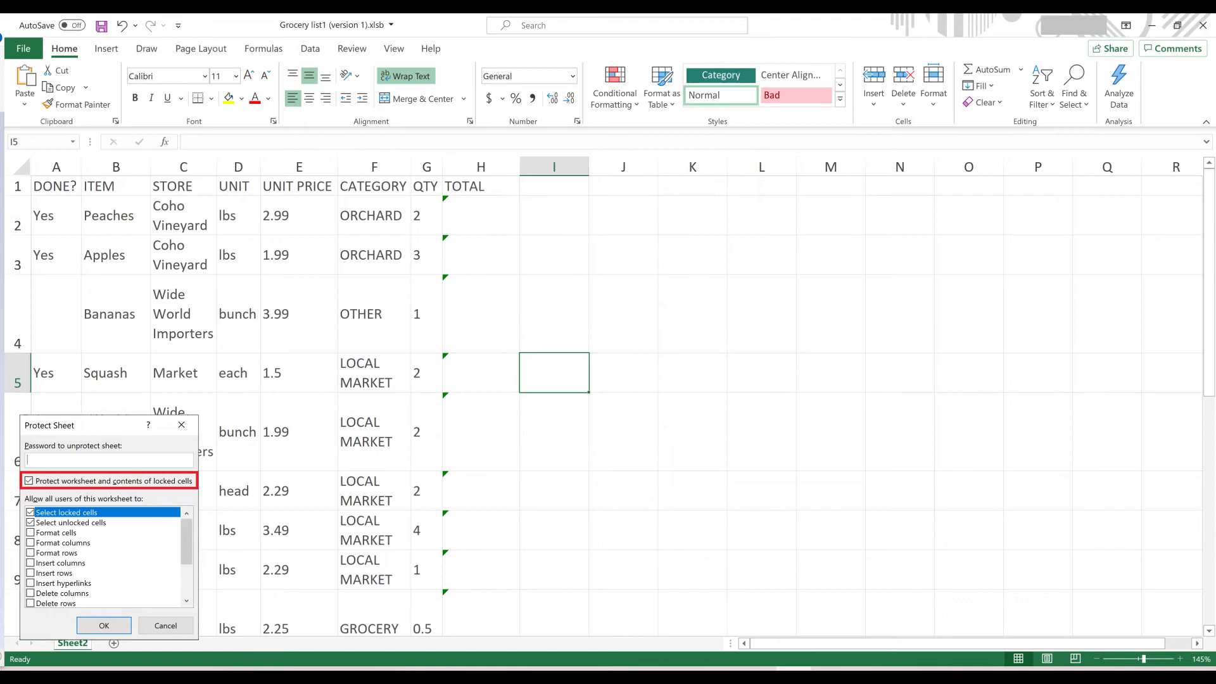
click(107, 460)
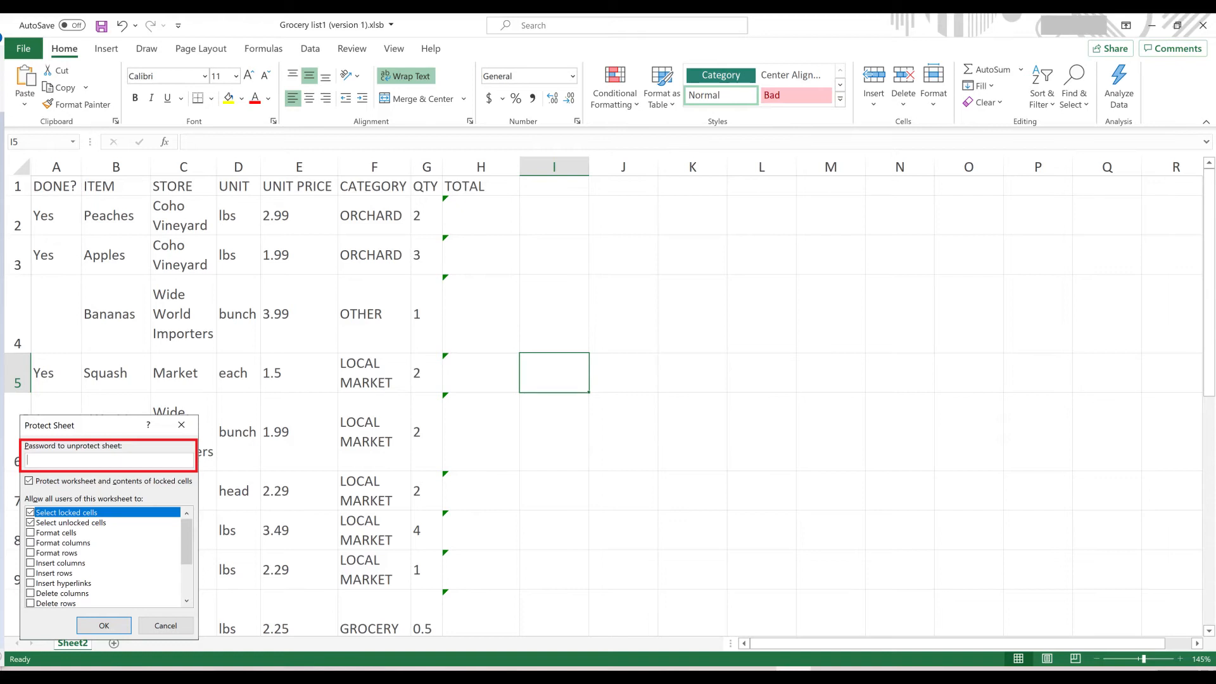
mouse_move(103, 624)
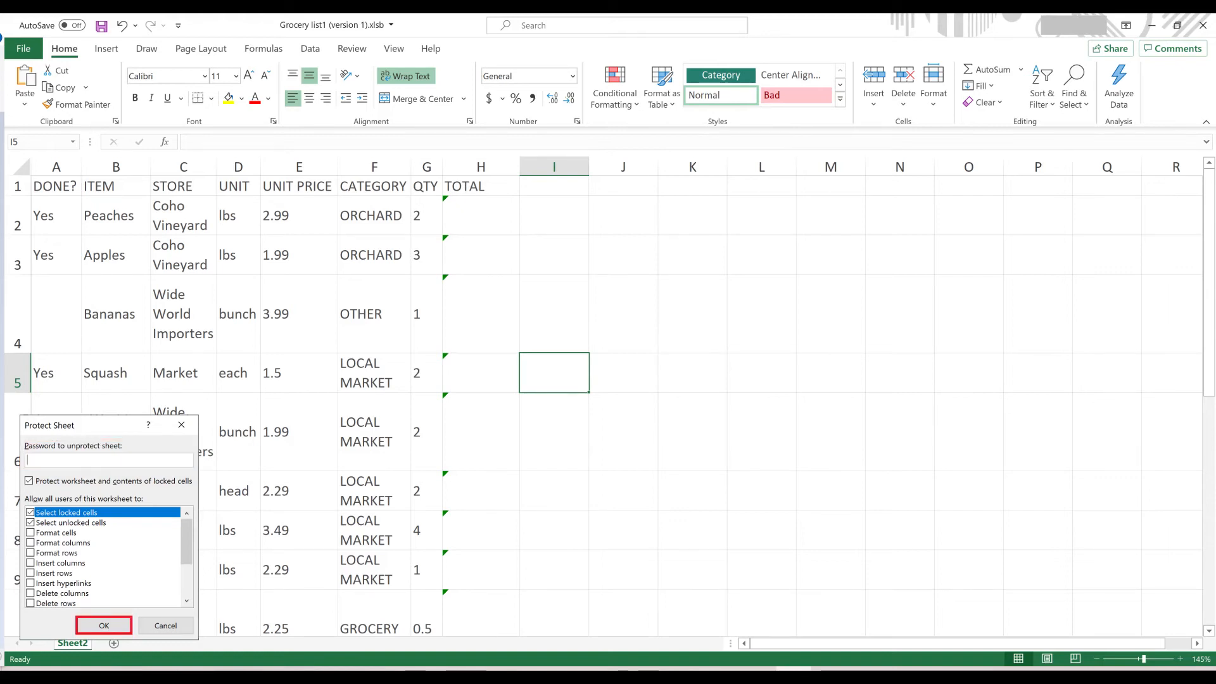
click(103, 625)
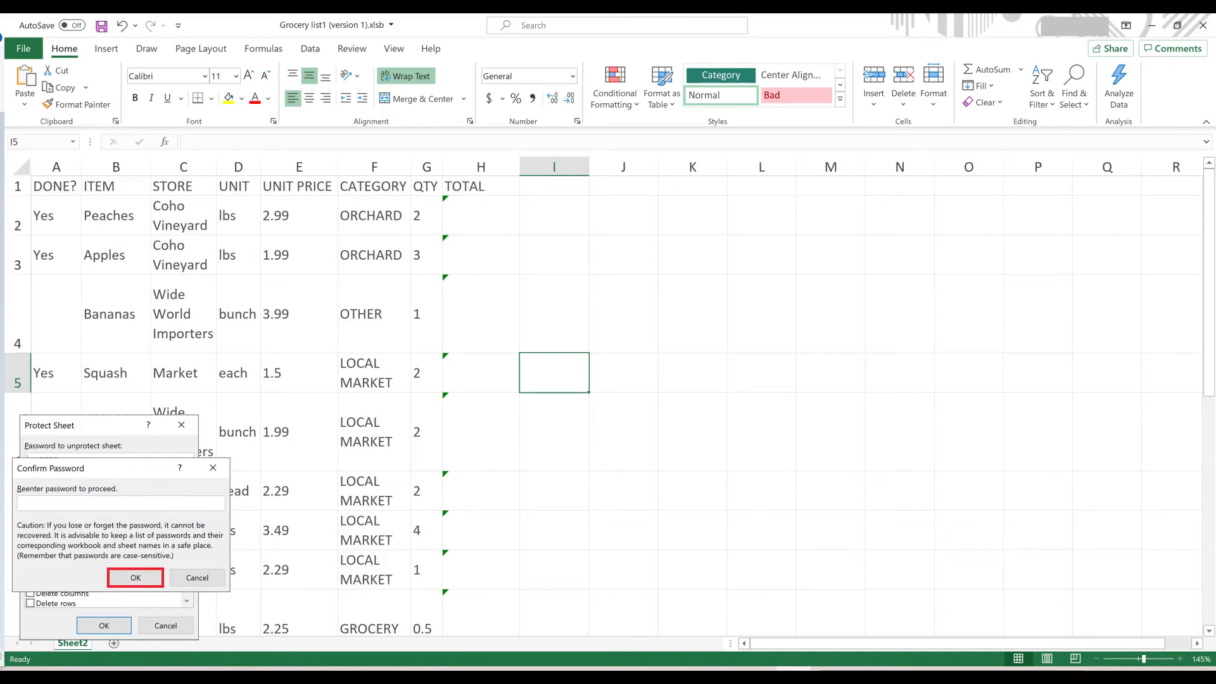
Confirm the re-entered password and dismiss the protected-sheet edit warning
click(135, 577)
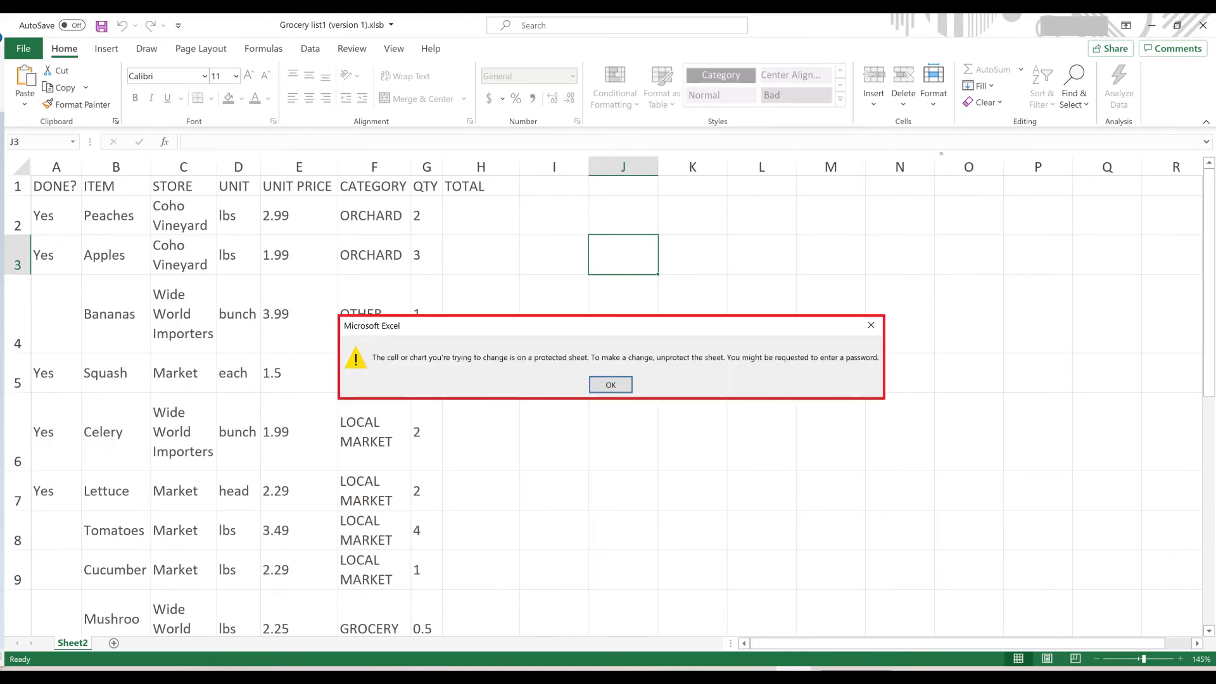
click(610, 385)
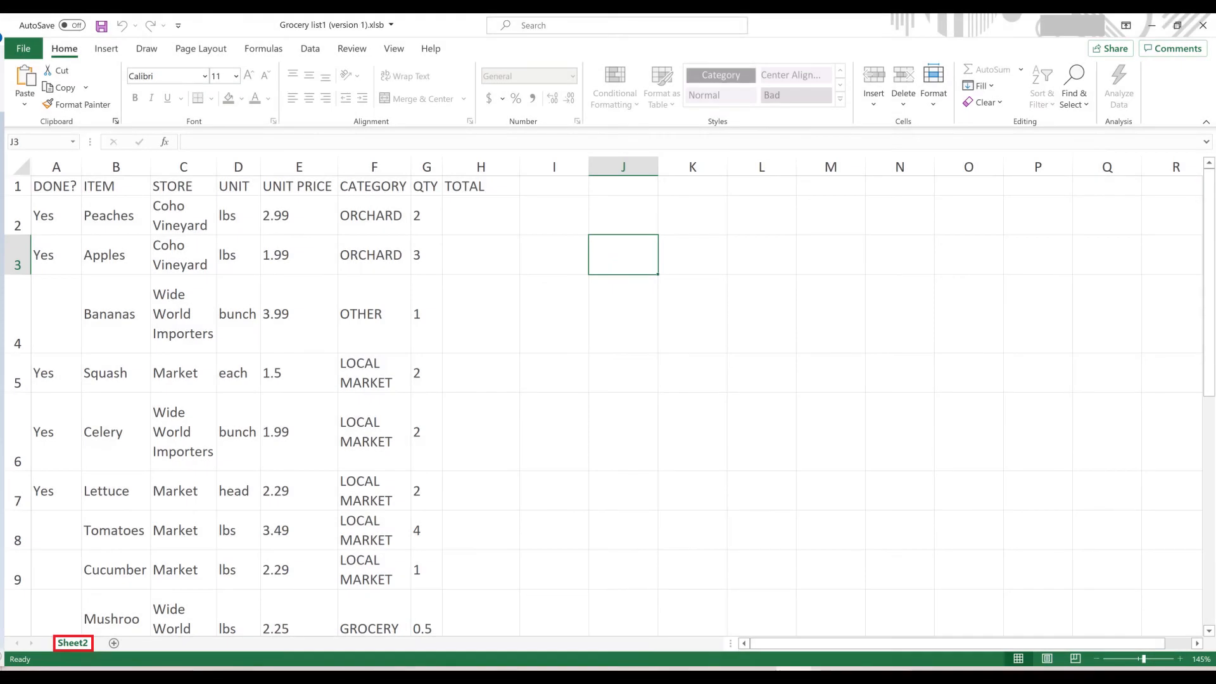
Start Unprotect Sheet on Sheet2, bringing up its password prompt
right_click(73, 643)
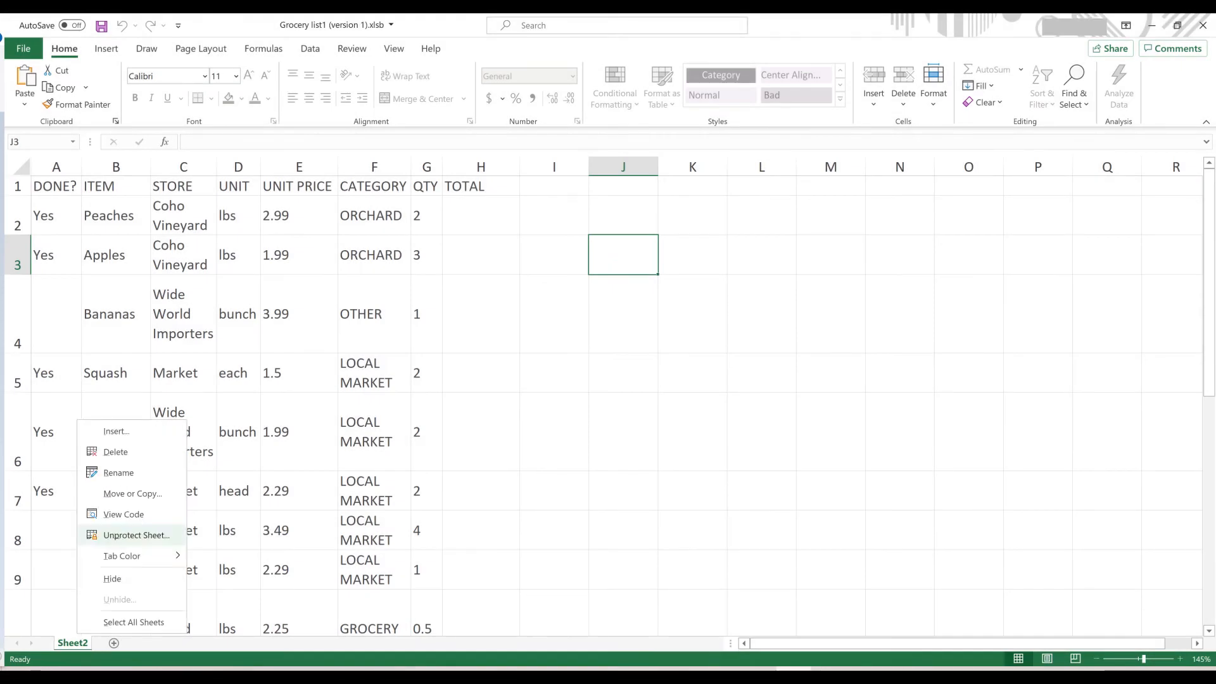
click(137, 535)
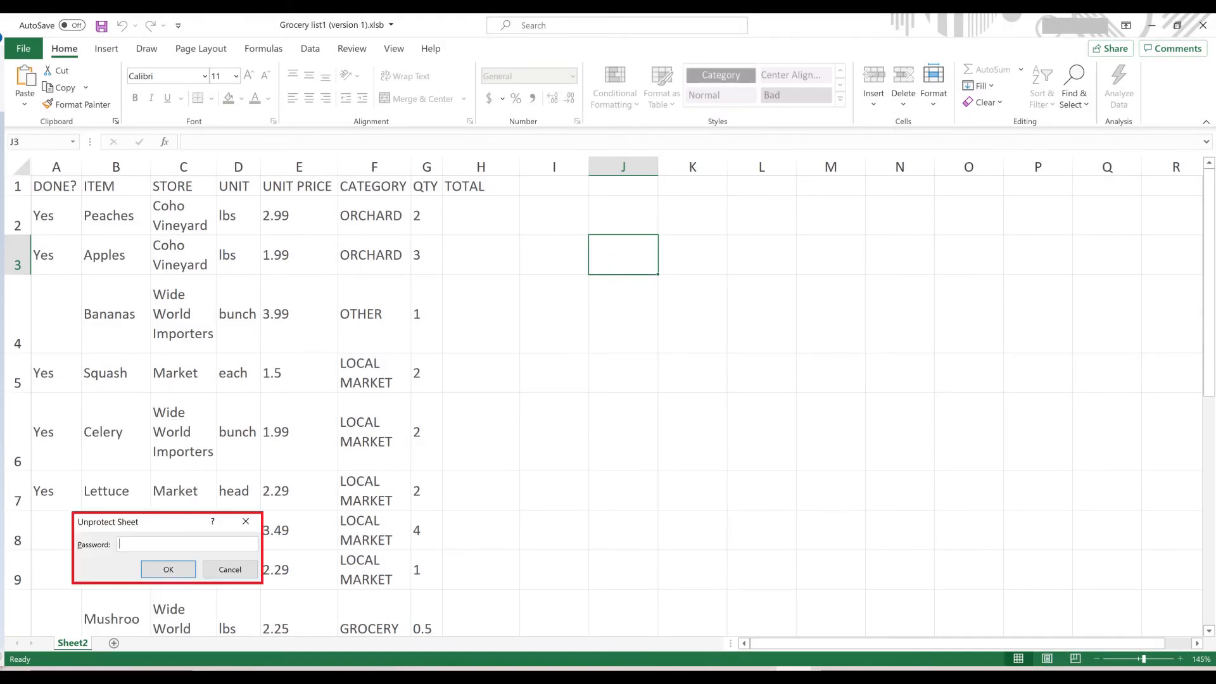